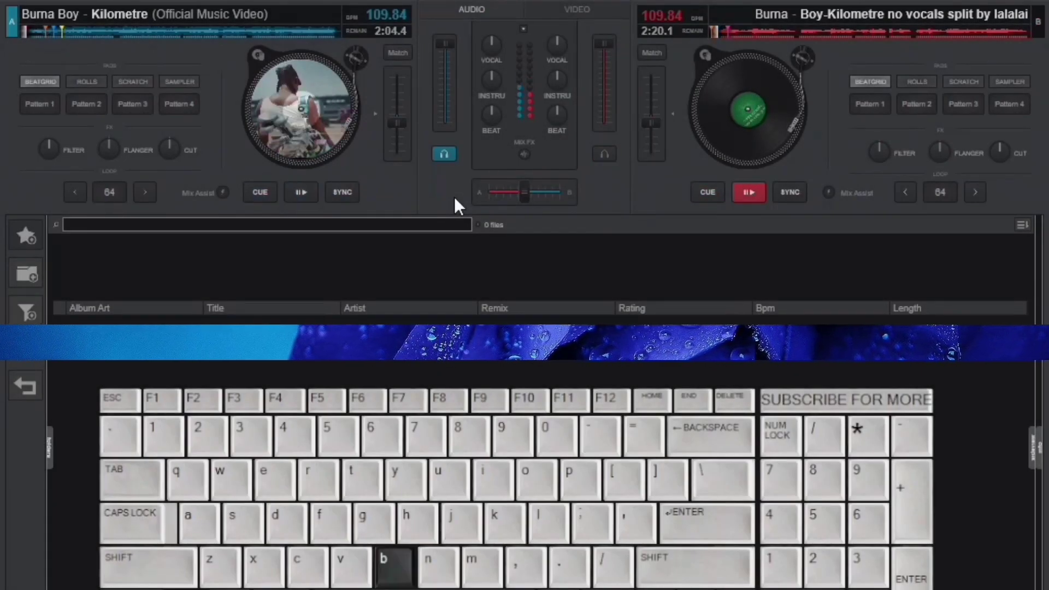
# Step: Try the deck one hotkeys: stop playback, jump to the fourth hot cue and retrigger the second
pyautogui.press('1')
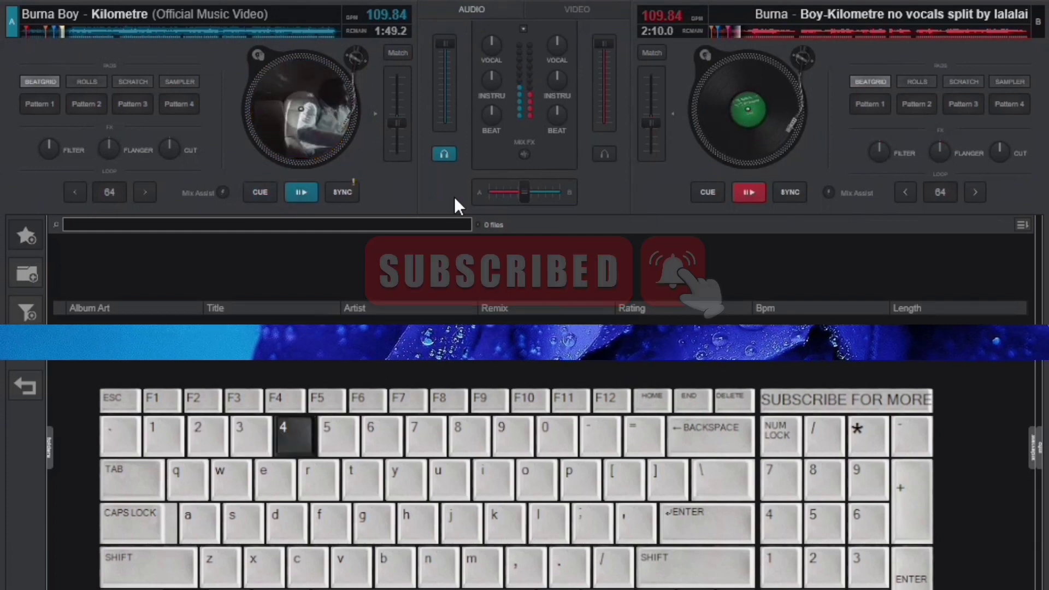
pyautogui.press('n')
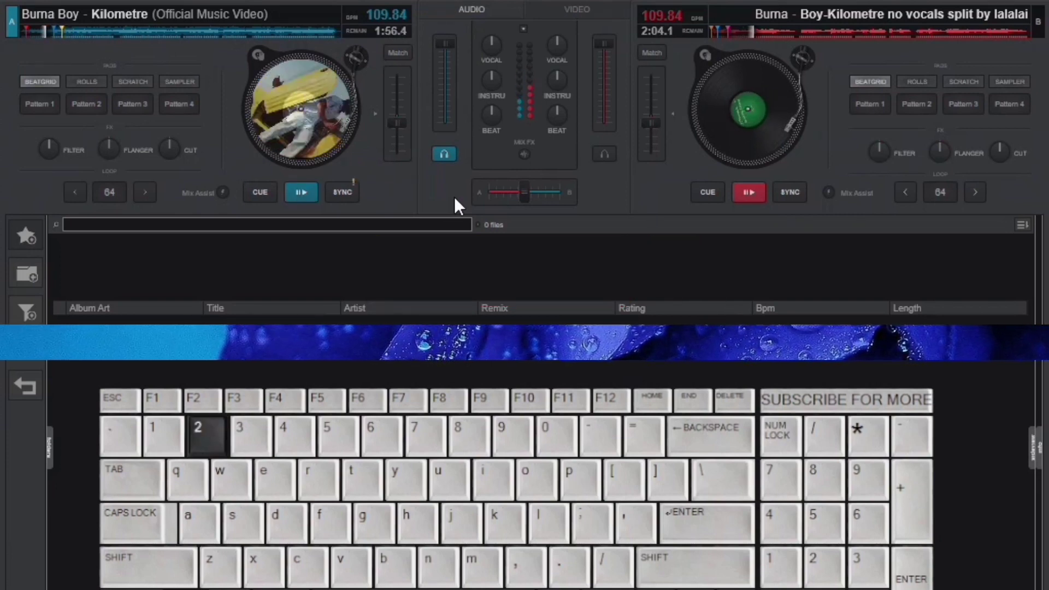
pyautogui.click(260, 193)
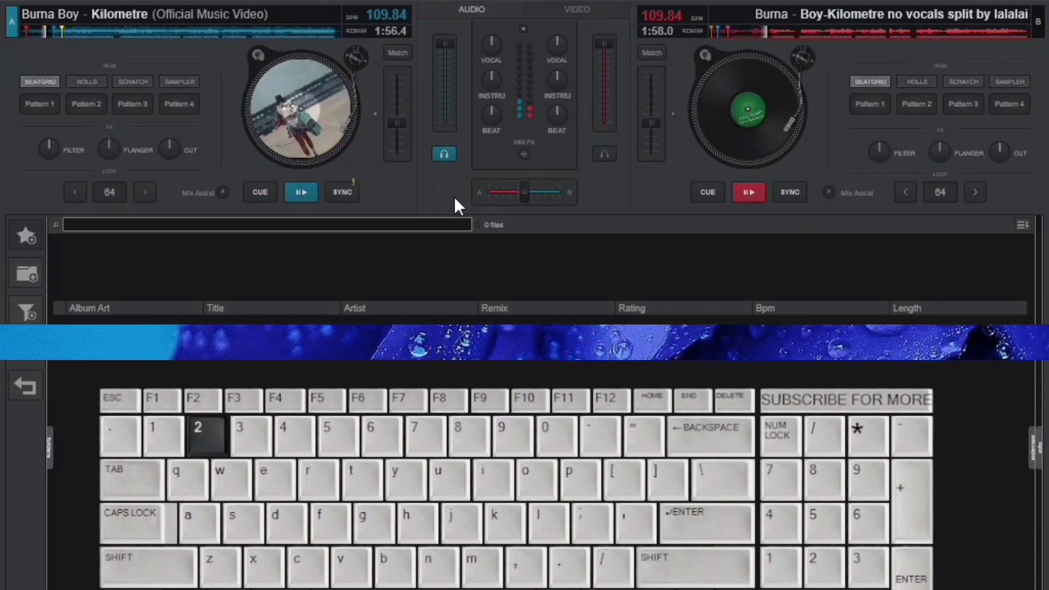
pyautogui.press('3')
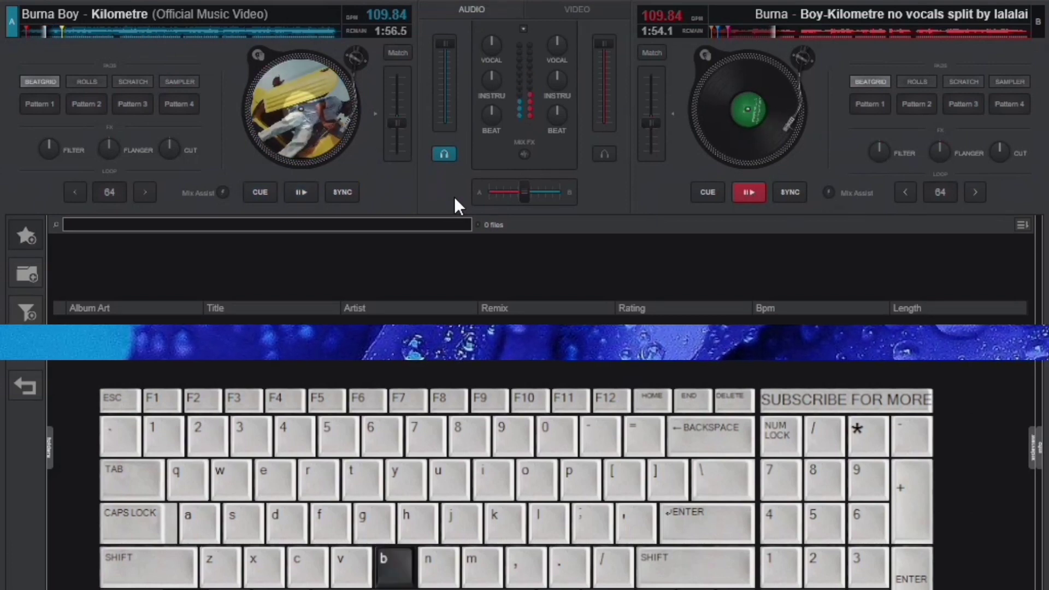
pyautogui.click(260, 192)
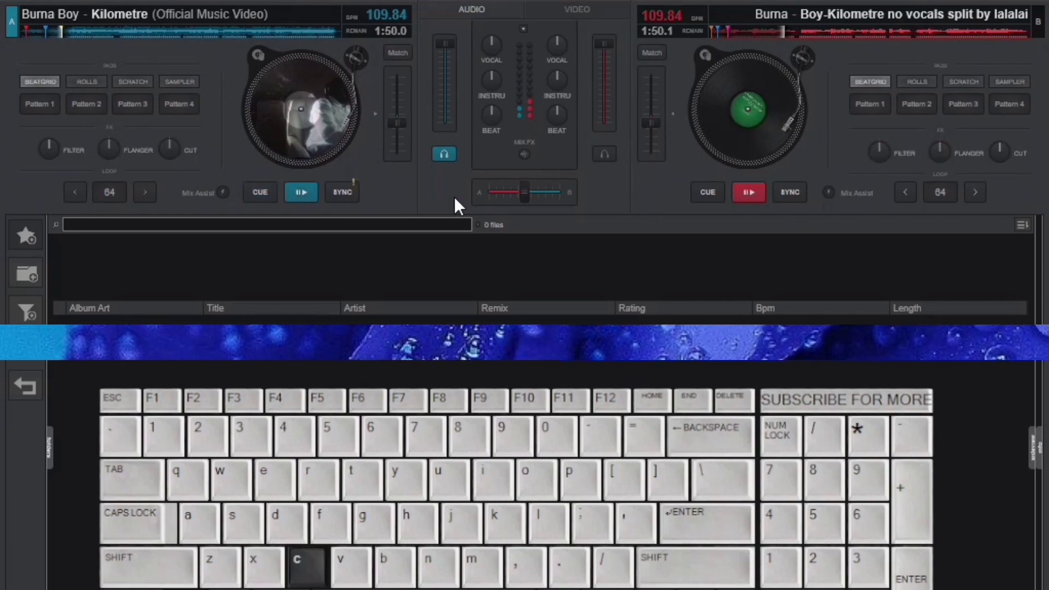
pyautogui.press('v')
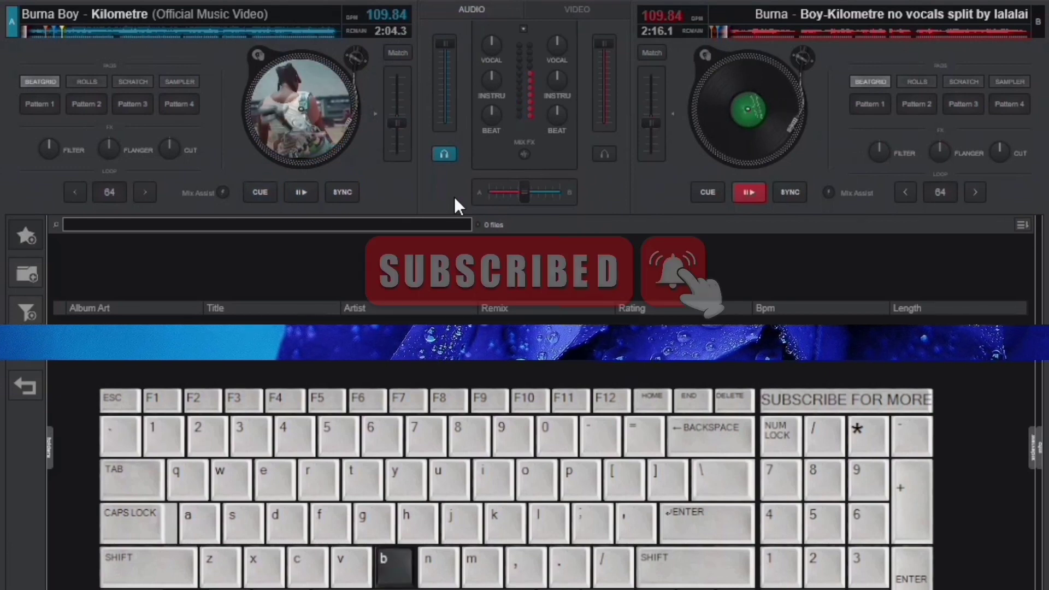
# Step: Repeat the stop and second hot-cue retrigger on deck one, then switch to the Old skin
pyautogui.press('3')
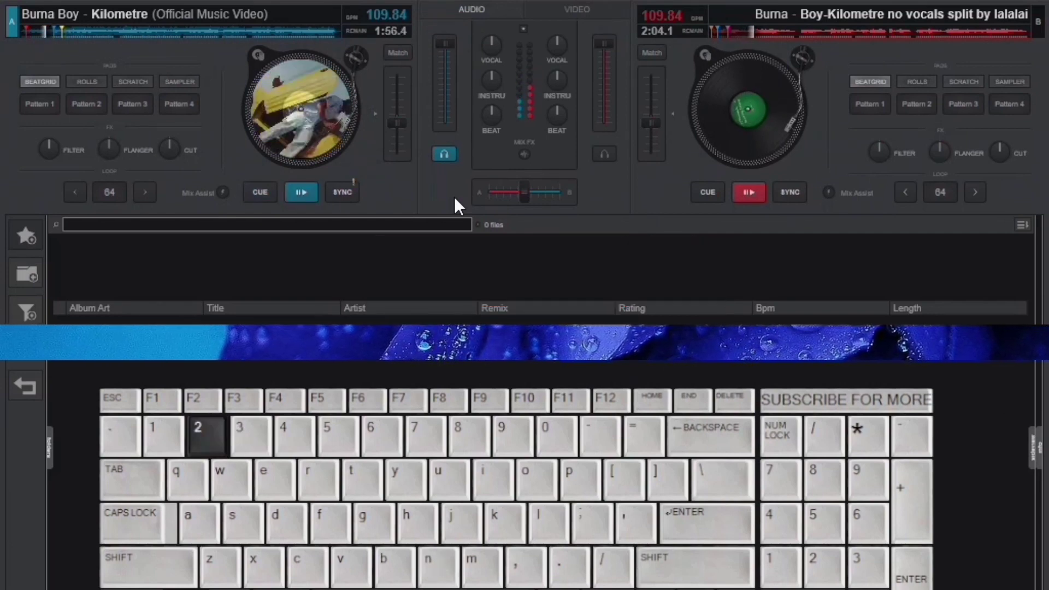
pyautogui.click(260, 193)
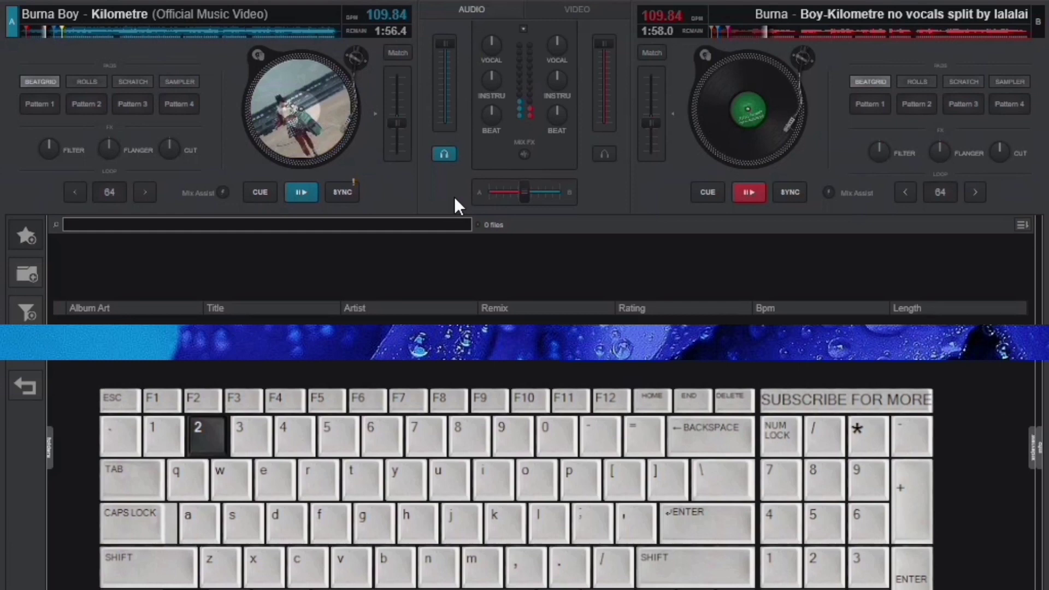
pyautogui.press('3')
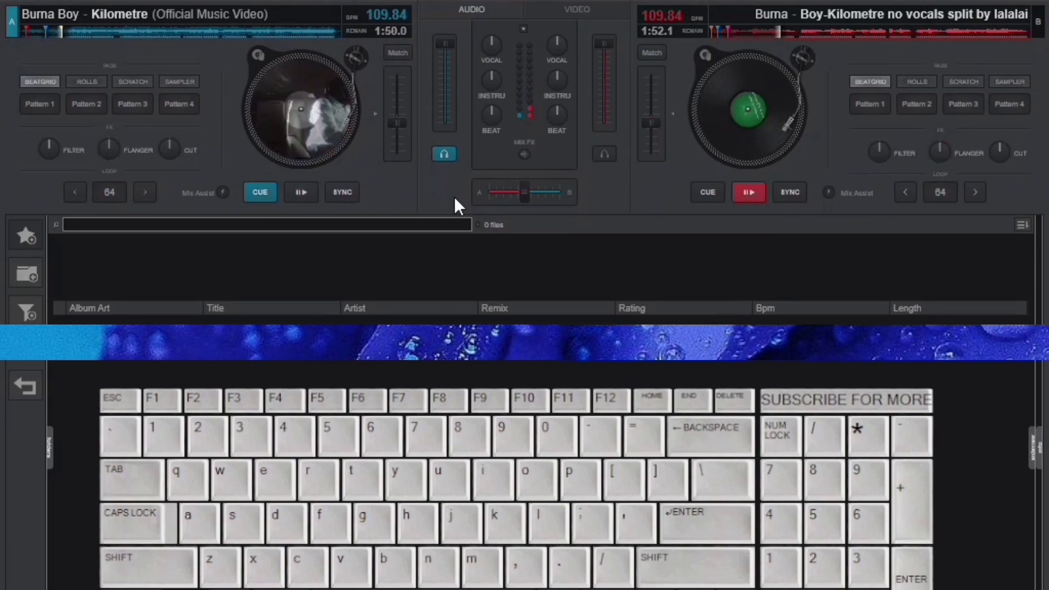
pyautogui.click(302, 192)
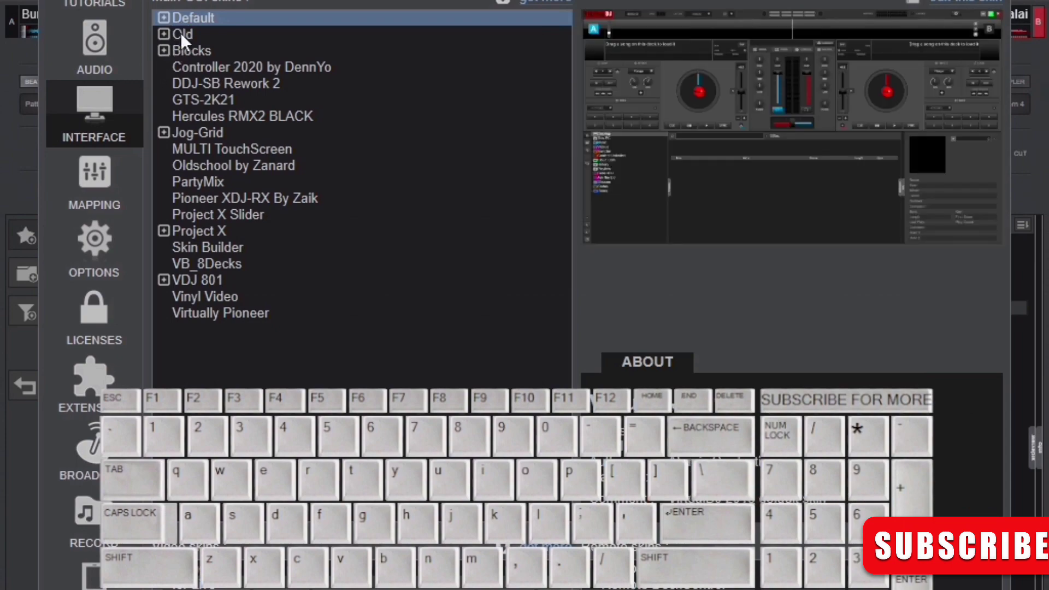
pyautogui.click(182, 34)
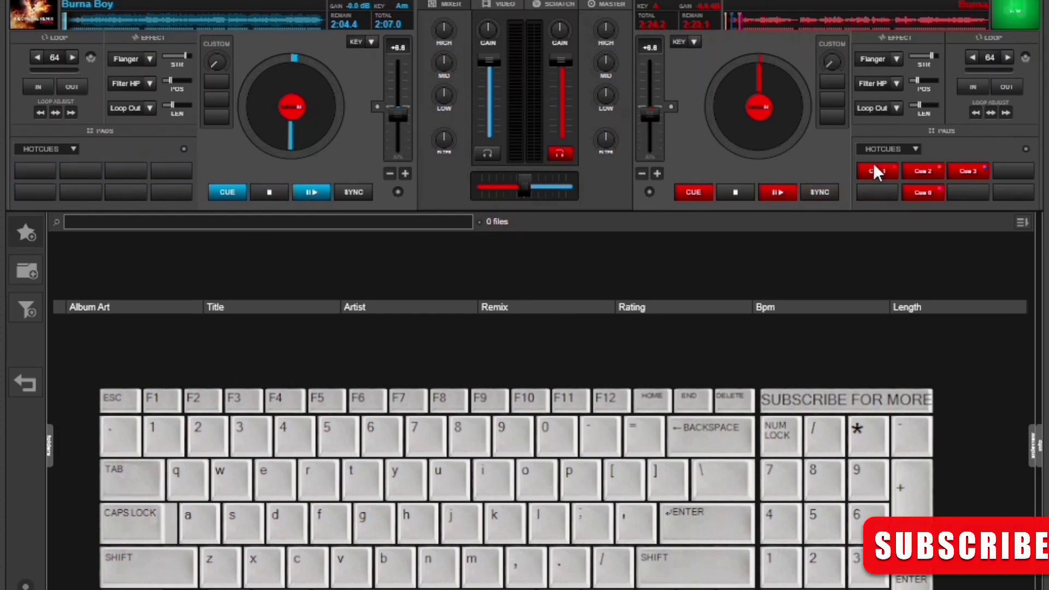
# Step: Clear deck two's saved hot cues and tap the Old skin's hot-cue pads to test them
pyautogui.click(876, 172)
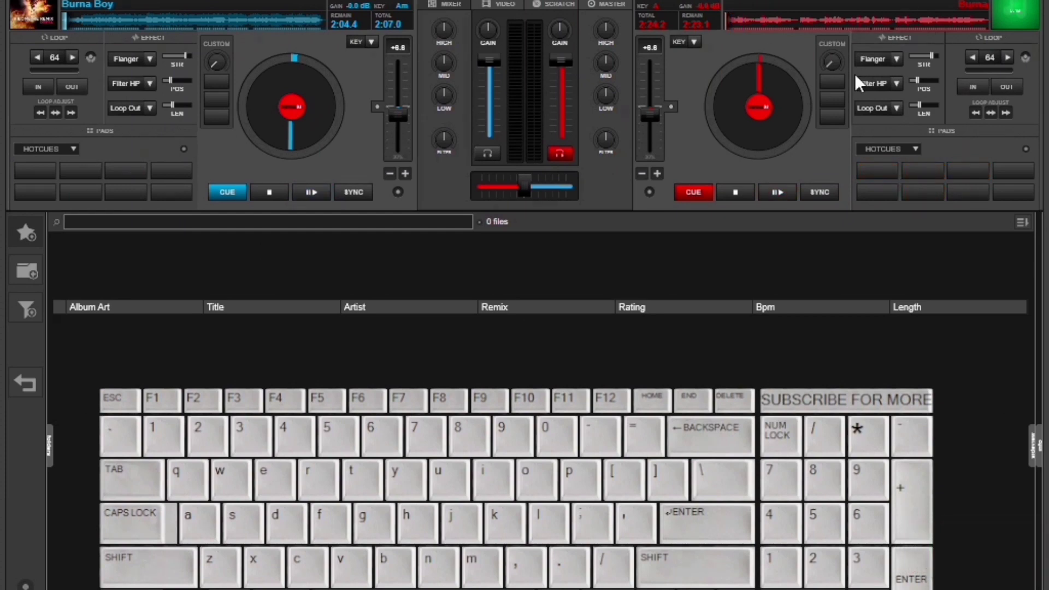
pyautogui.click(312, 193)
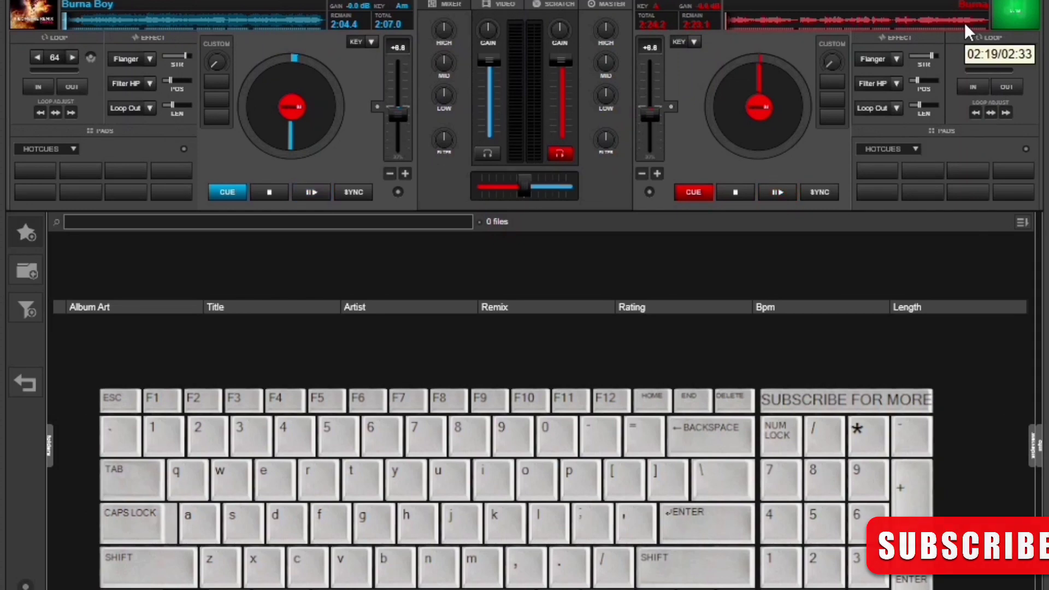
pyautogui.click(311, 193)
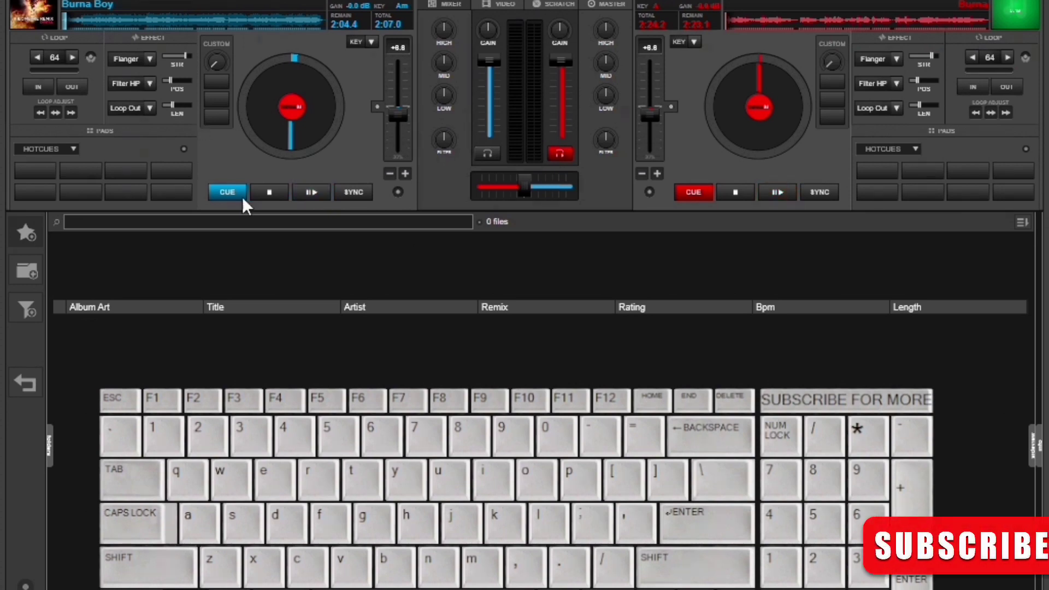
pyautogui.click(312, 192)
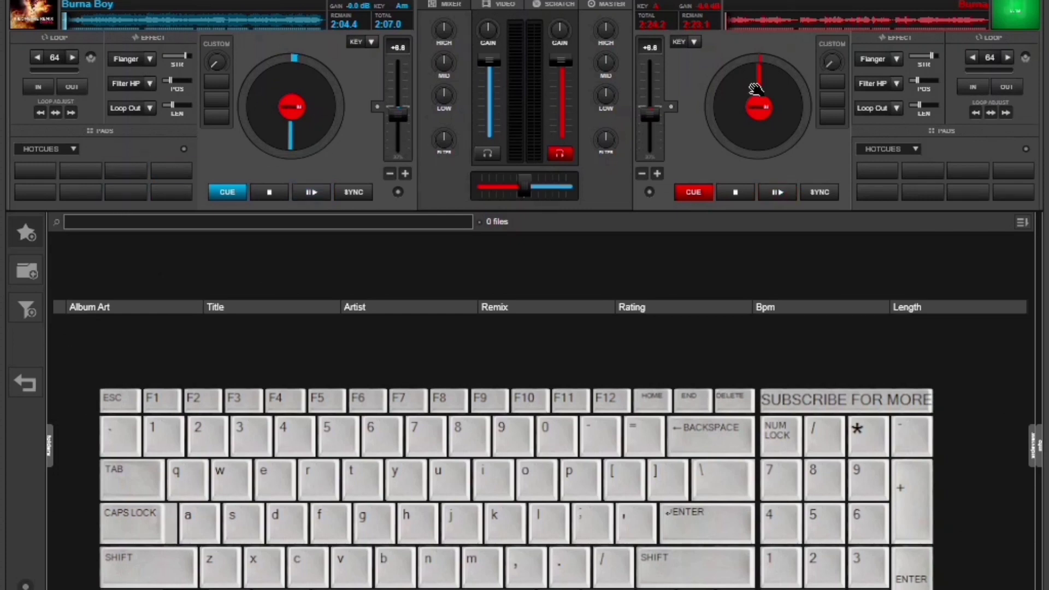
pyautogui.click(46, 148)
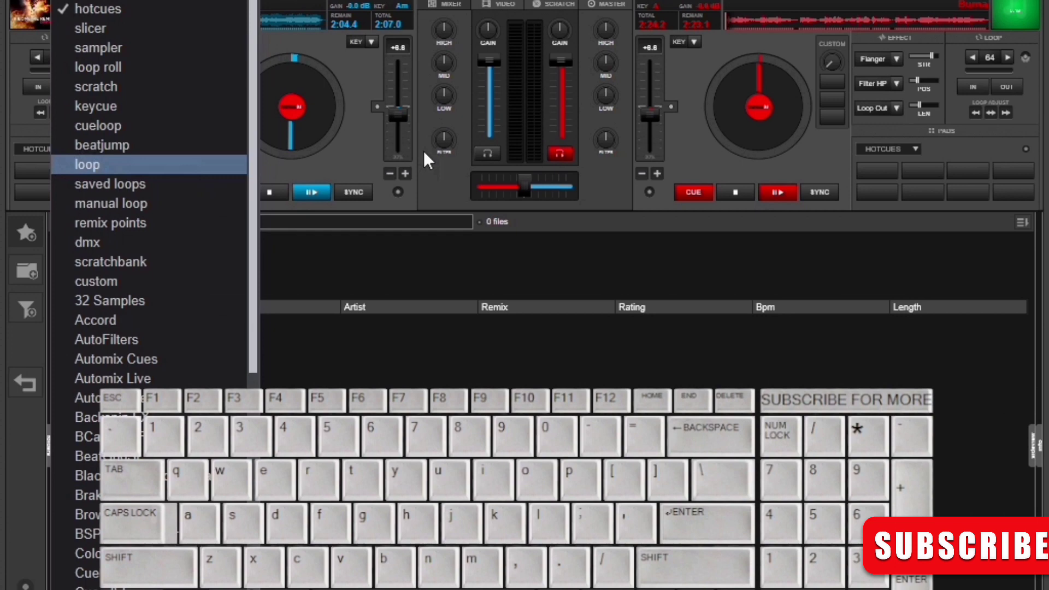
pyautogui.moveTo(88, 28)
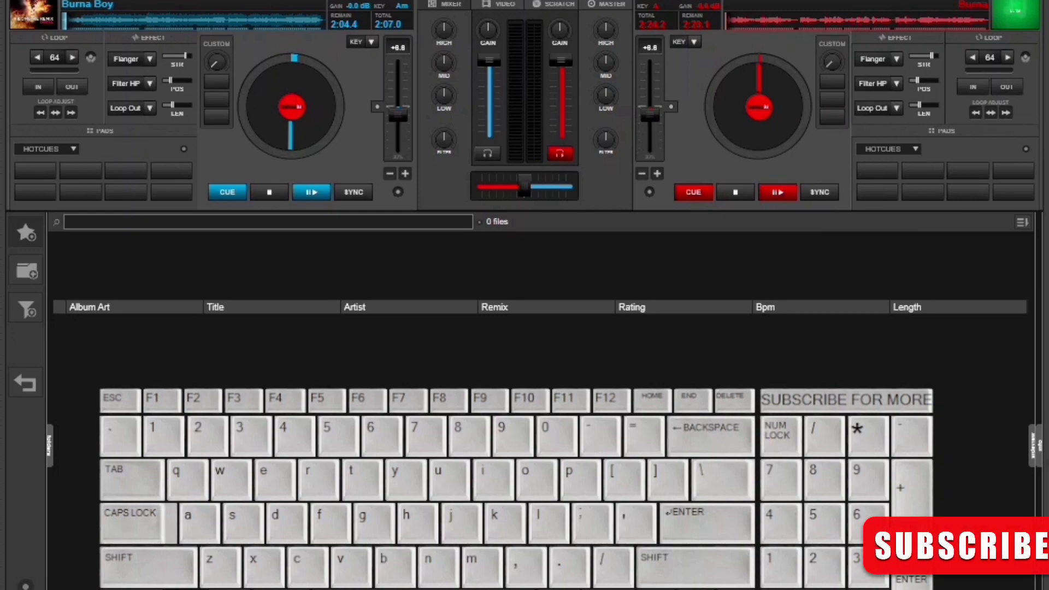
# Step: From the Interface skin list, preview Pioneer XDJ-RX By Zaik and move to the keyboard Mapping section
pyautogui.click(94, 113)
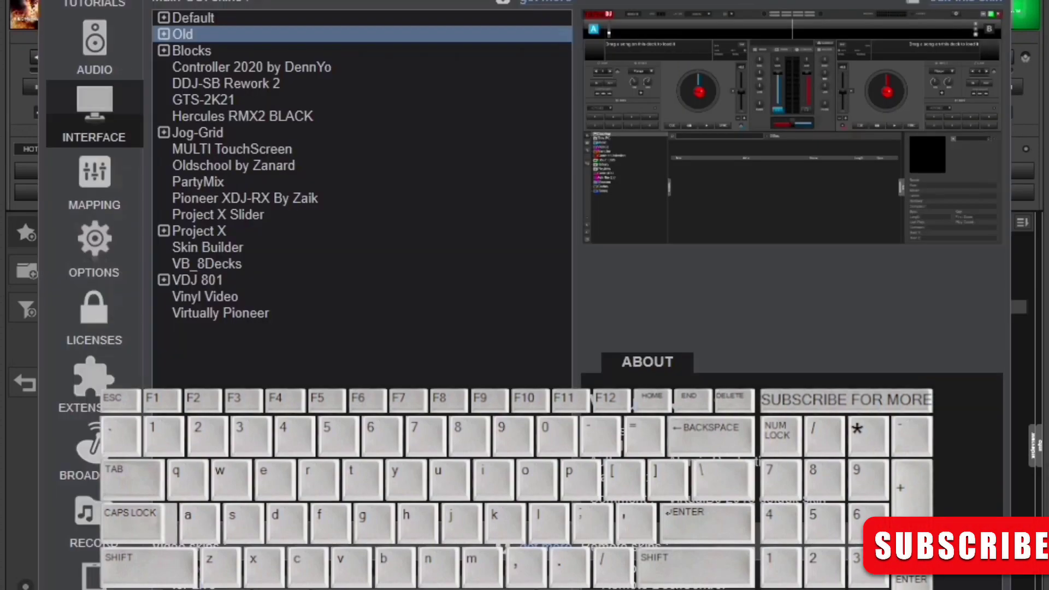
pyautogui.click(245, 198)
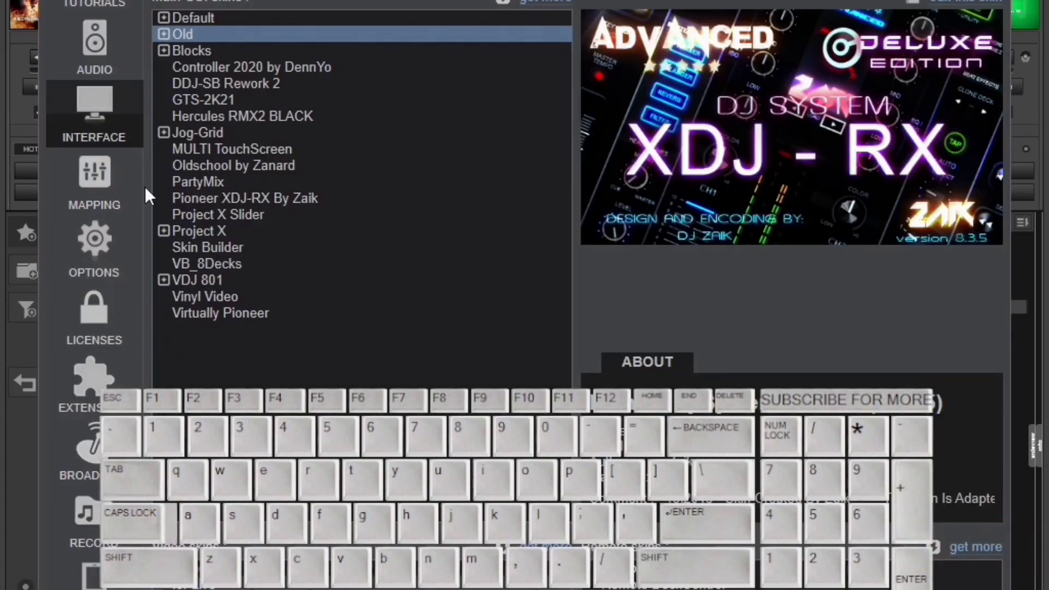
pyautogui.click(94, 181)
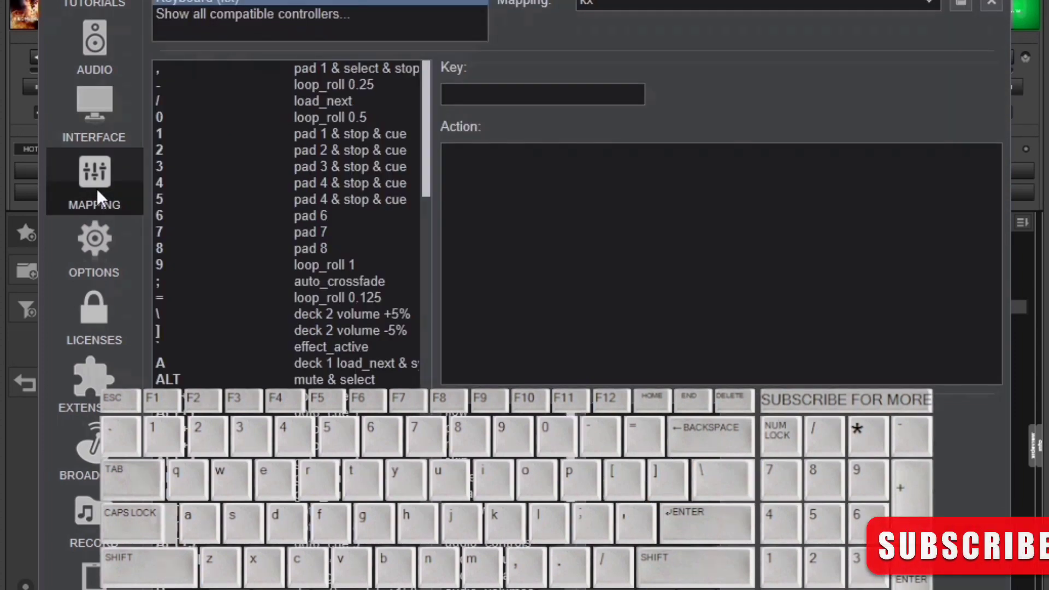
pyautogui.moveTo(119, 190)
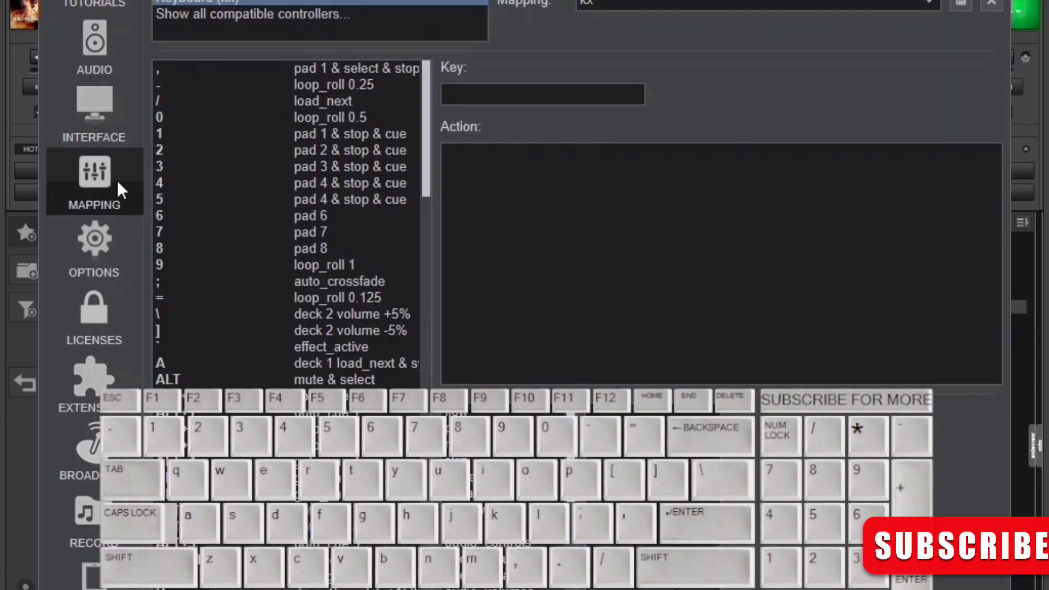
pyautogui.click(542, 94)
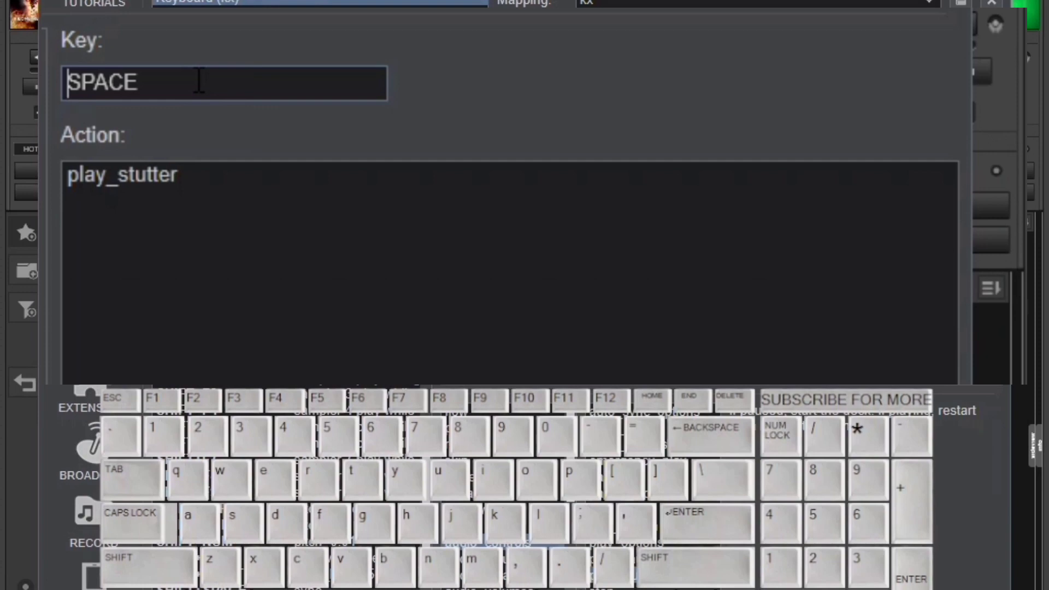
pyautogui.moveTo(801, 44)
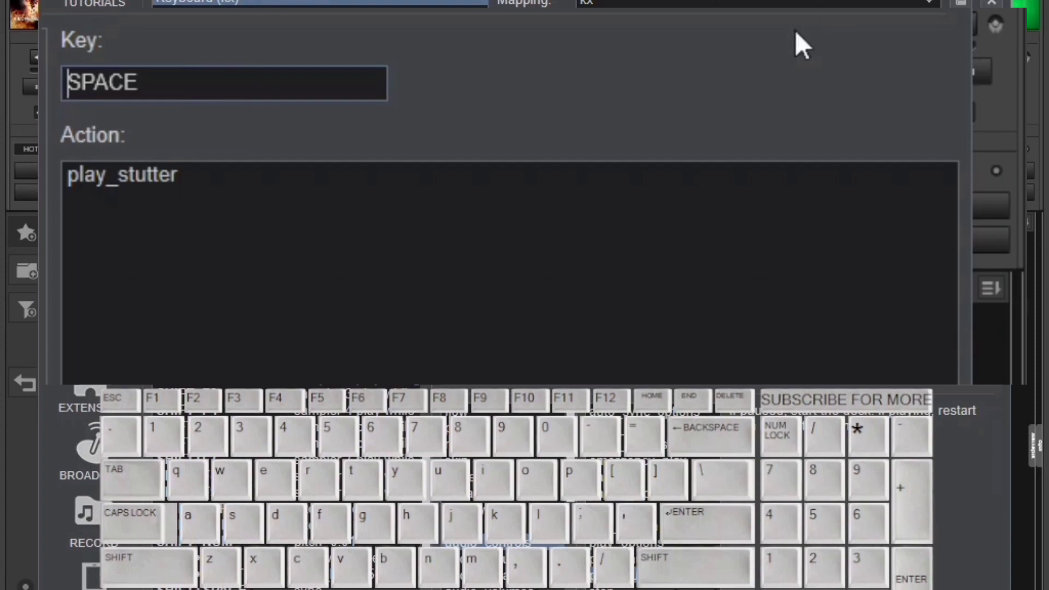
pyautogui.moveTo(793, 60)
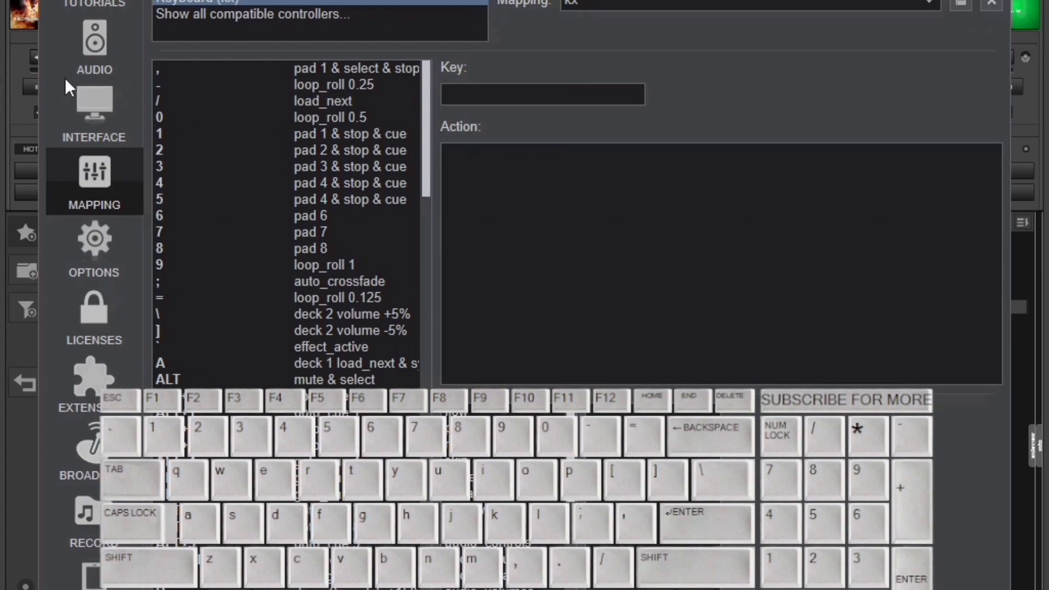
# Step: Return to the Interface settings and select the Default skin
pyautogui.click(94, 114)
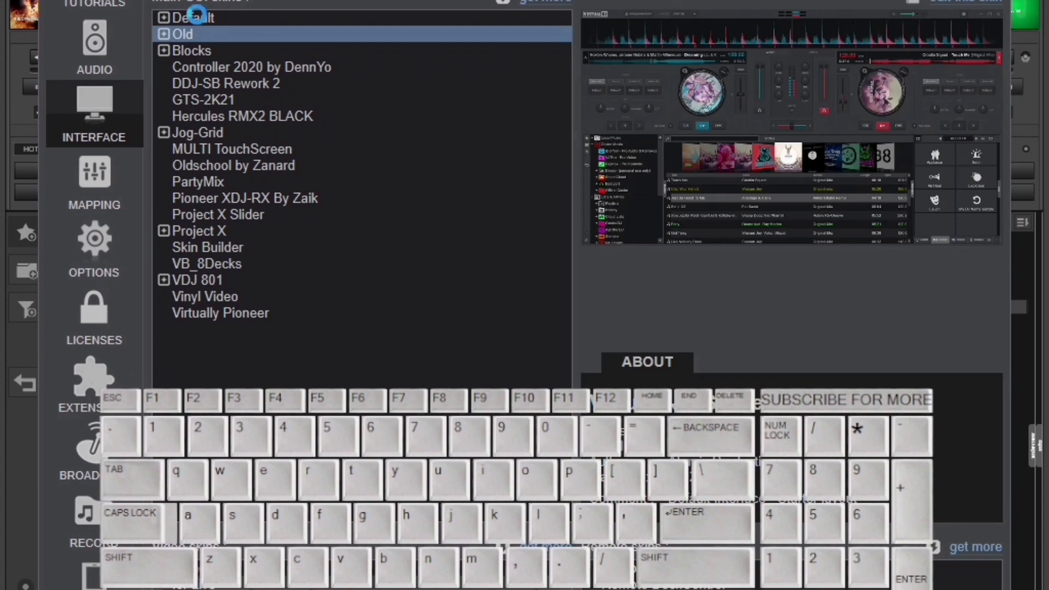
pyautogui.click(192, 17)
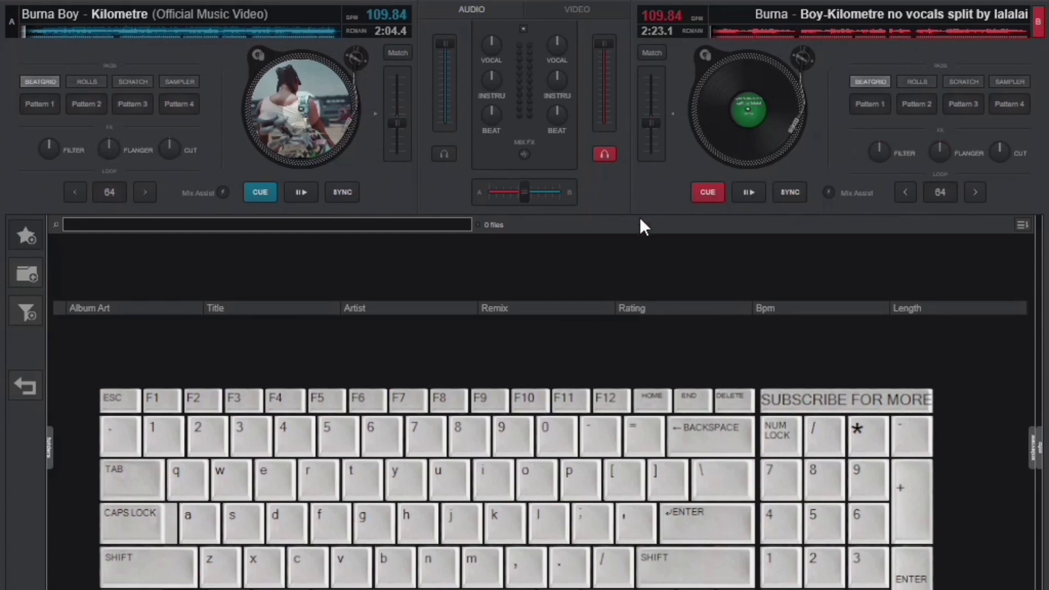
pyautogui.moveTo(242, 158)
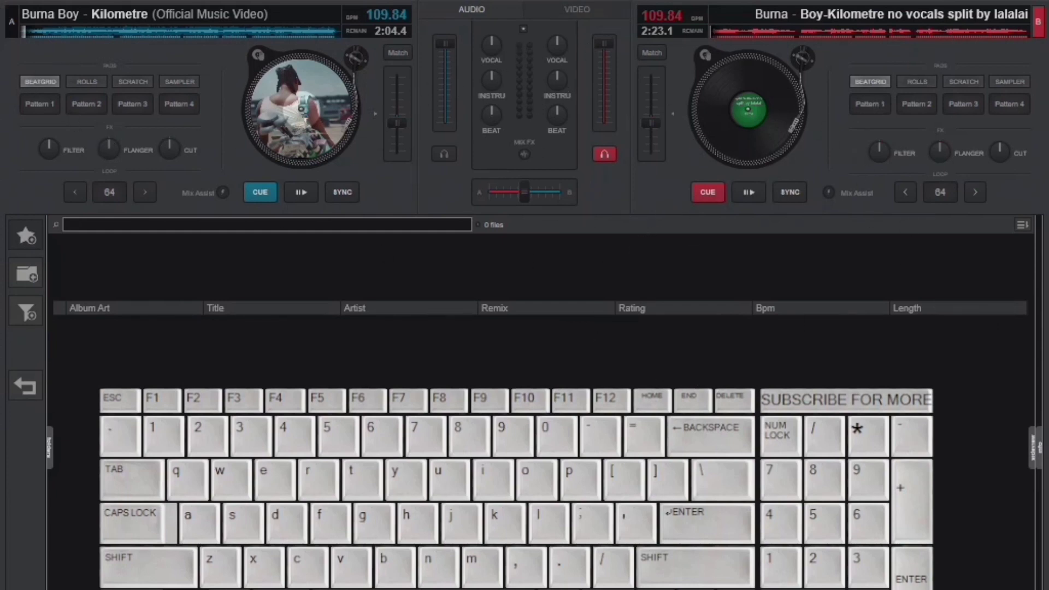
pyautogui.moveTo(911, 221)
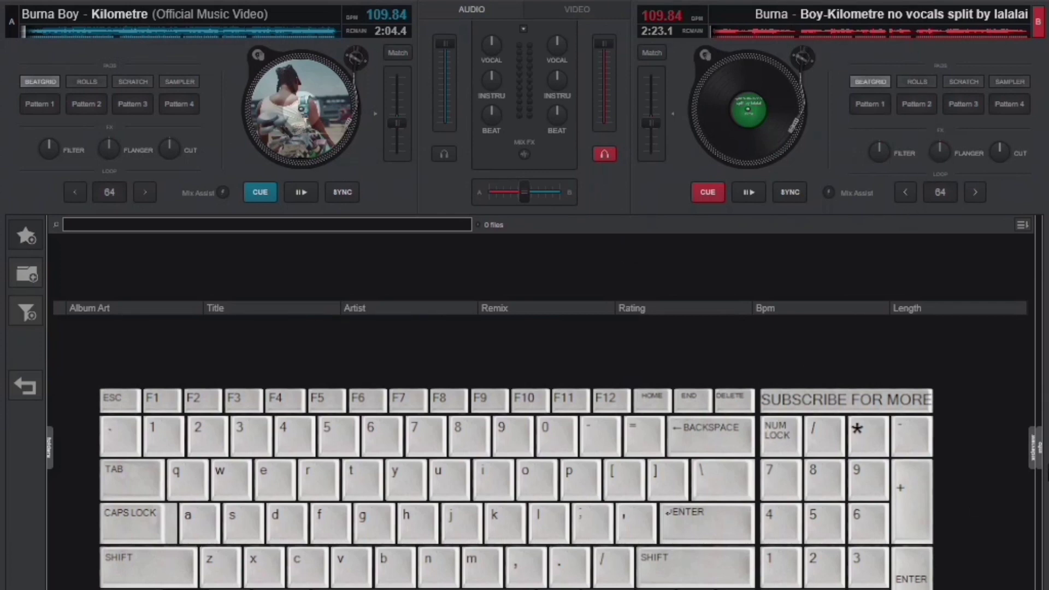
pyautogui.moveTo(1017, 267)
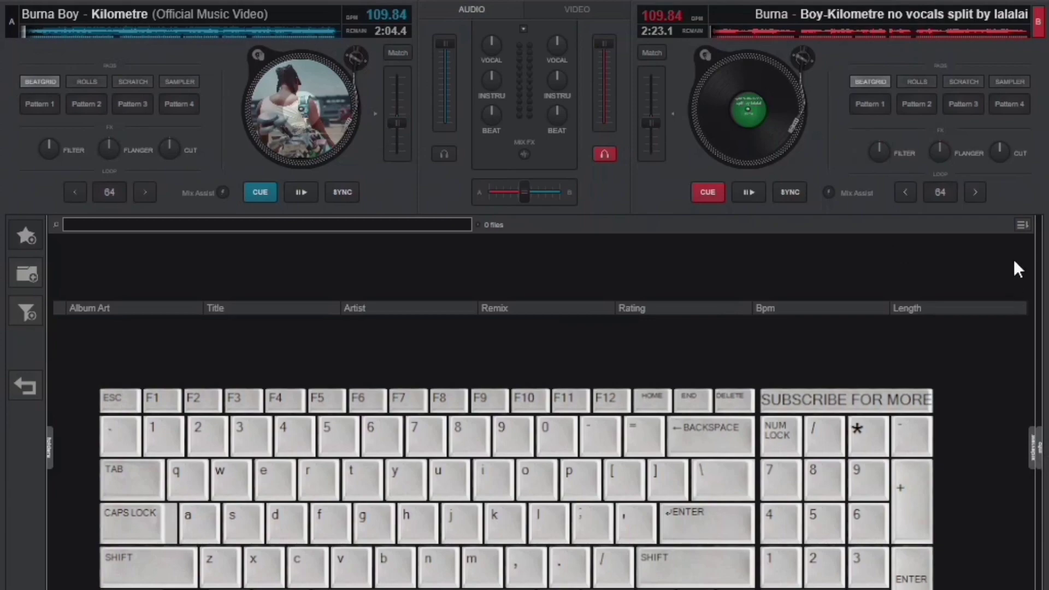